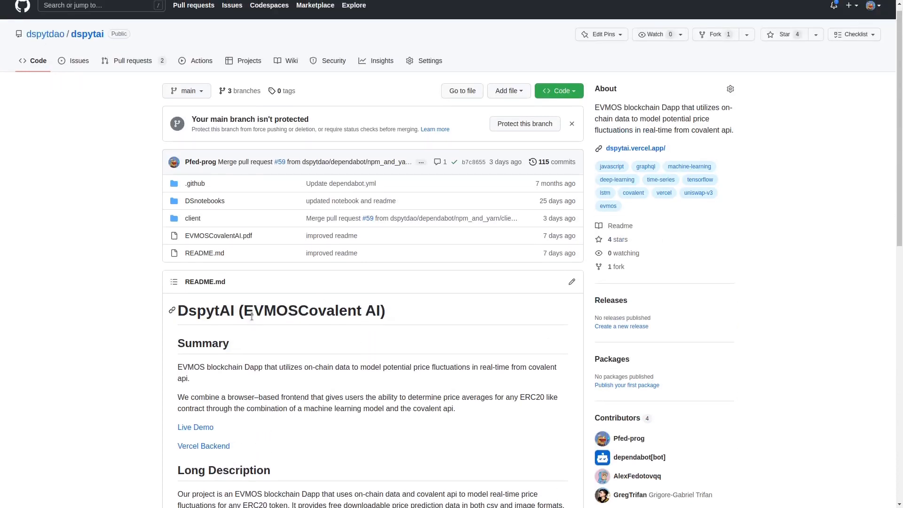
- Scroll down the Dspytai home page through the DIFF, MSM, USDC and EVD token list
{"action": "scroll", "scroll_direction": "down", "scroll_amount": 3}
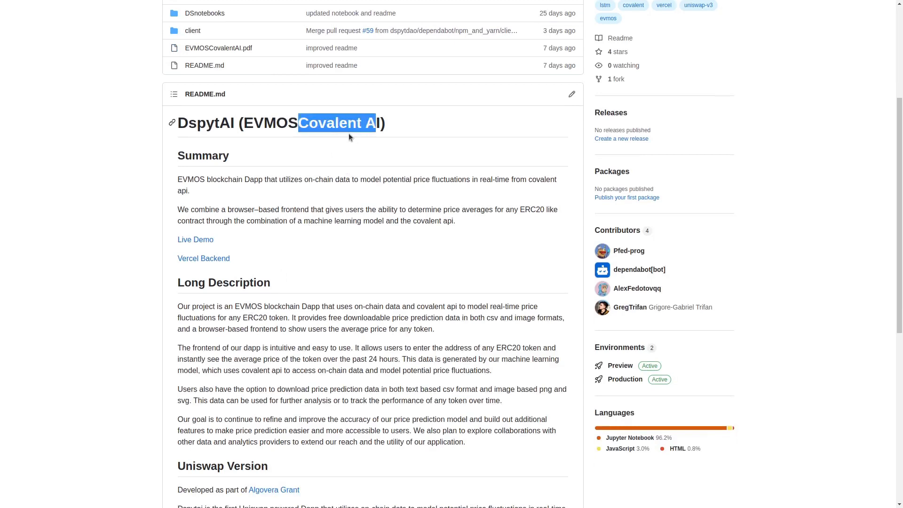
{"action": "scroll", "scroll_direction": "down", "scroll_amount": 3}
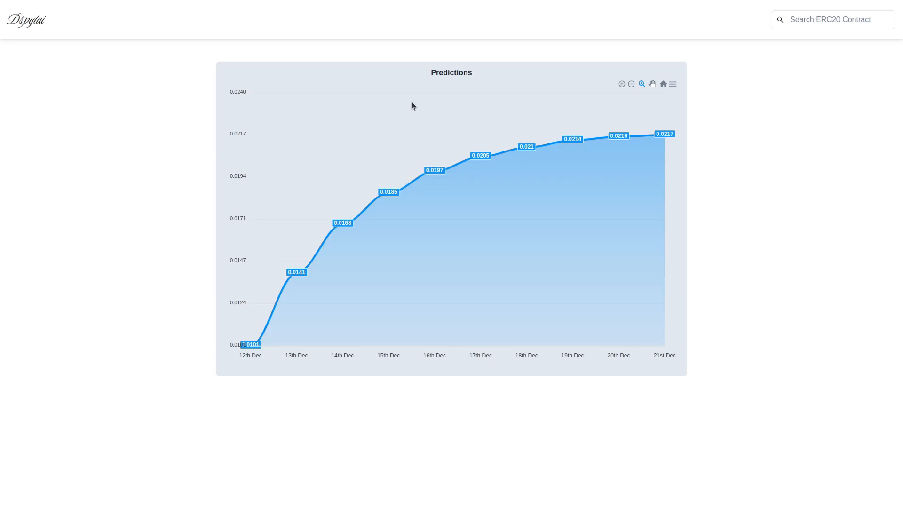
{"action": "mouse_move", "coordinate": [398, 98]}
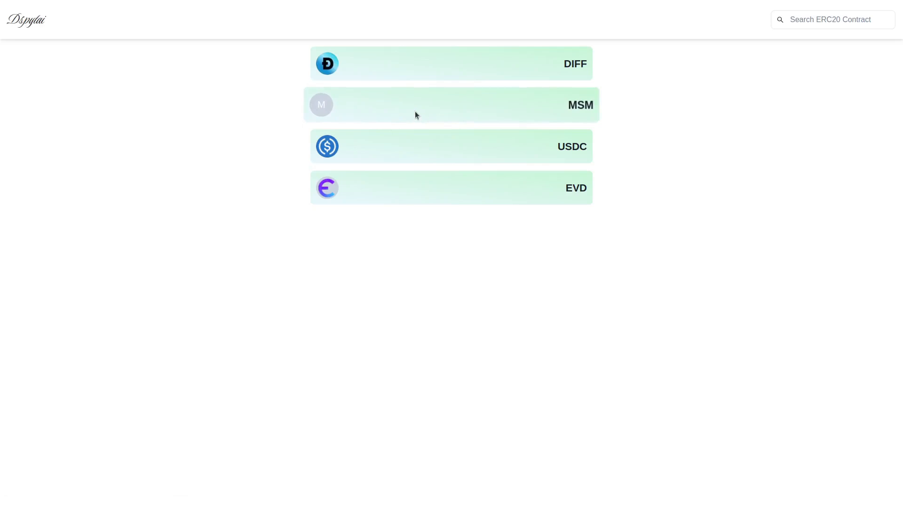
{"action": "mouse_move", "coordinate": [418, 96]}
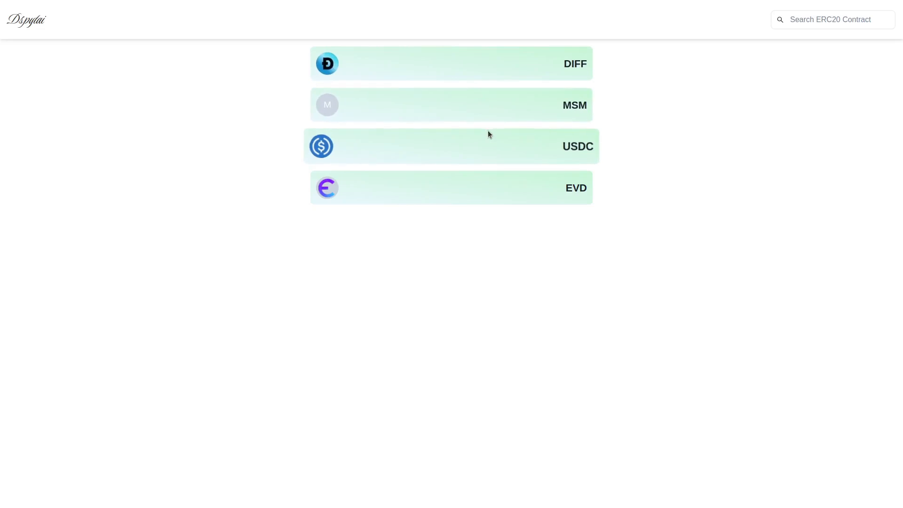
{"action": "mouse_move", "coordinate": [490, 132]}
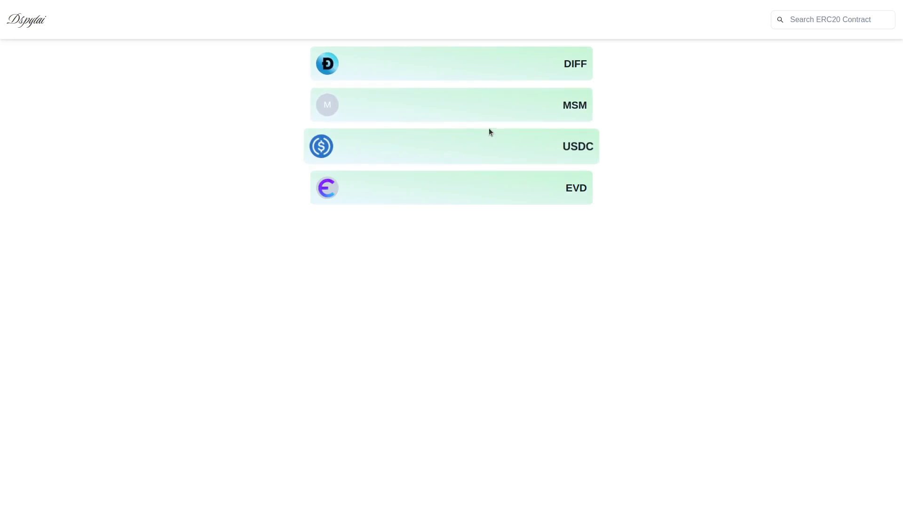
{"action": "mouse_move", "coordinate": [509, 122]}
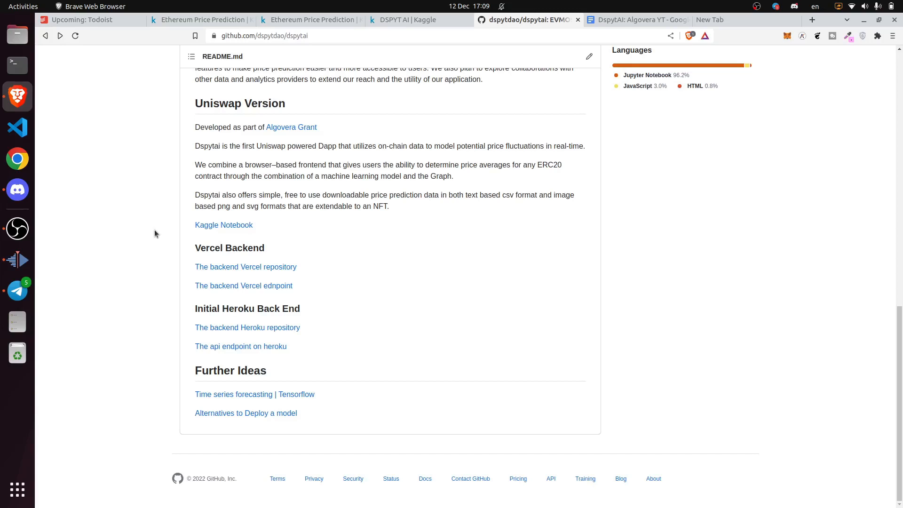
{"action": "mouse_move", "coordinate": [224, 225]}
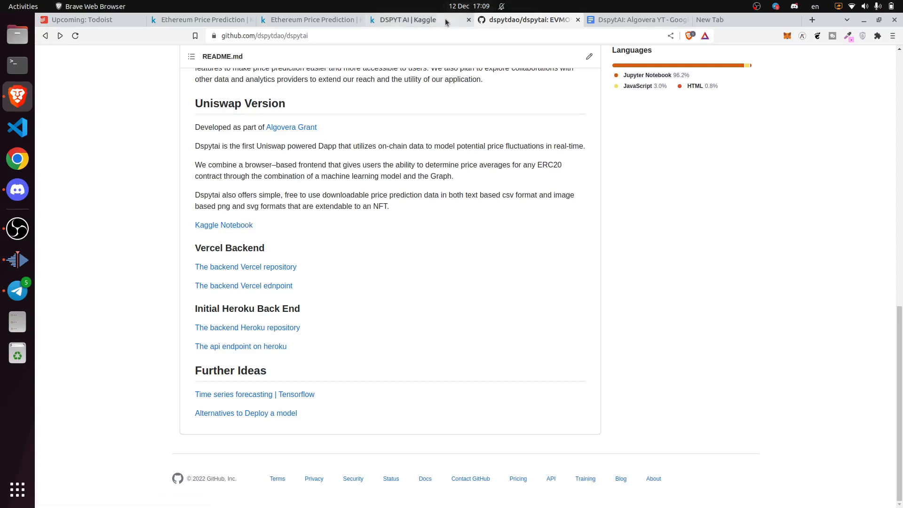
- Switch to the 'DSPYT AI | Kaggle' browser tab
{"action": "left_click", "coordinate": [406, 20]}
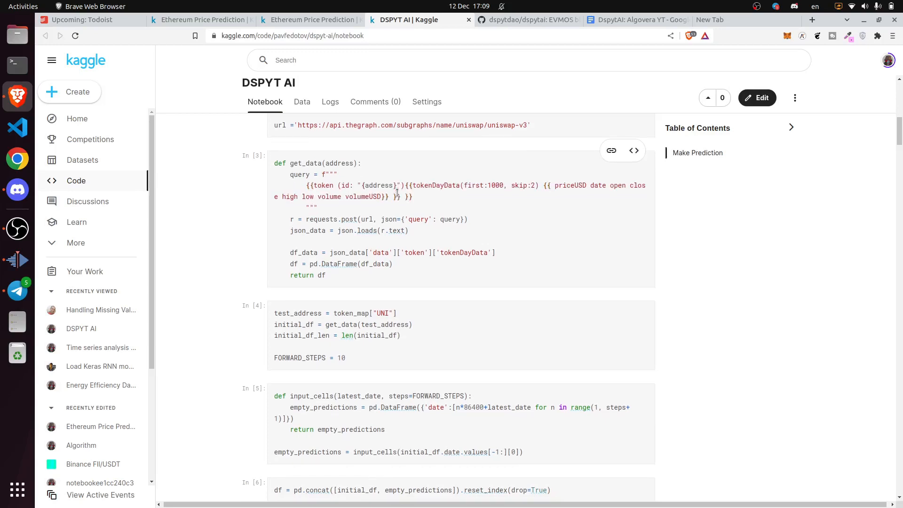
{"action": "scroll", "scroll_direction": "down", "scroll_amount": 3}
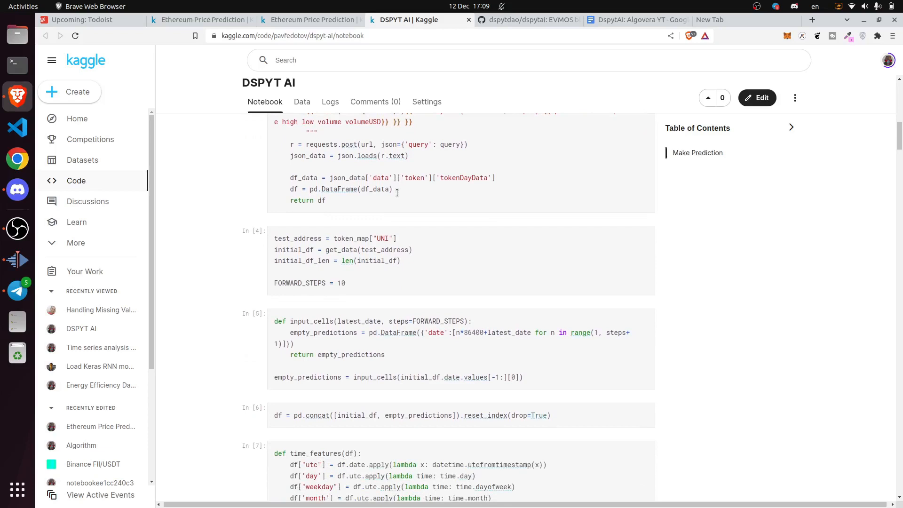
{"action": "scroll", "scroll_direction": "down", "scroll_amount": 3}
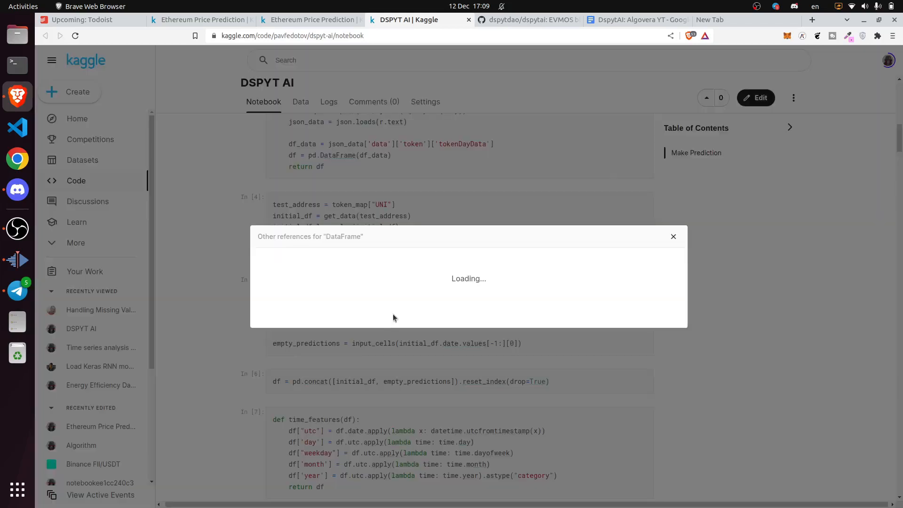
{"action": "left_click", "coordinate": [673, 236]}
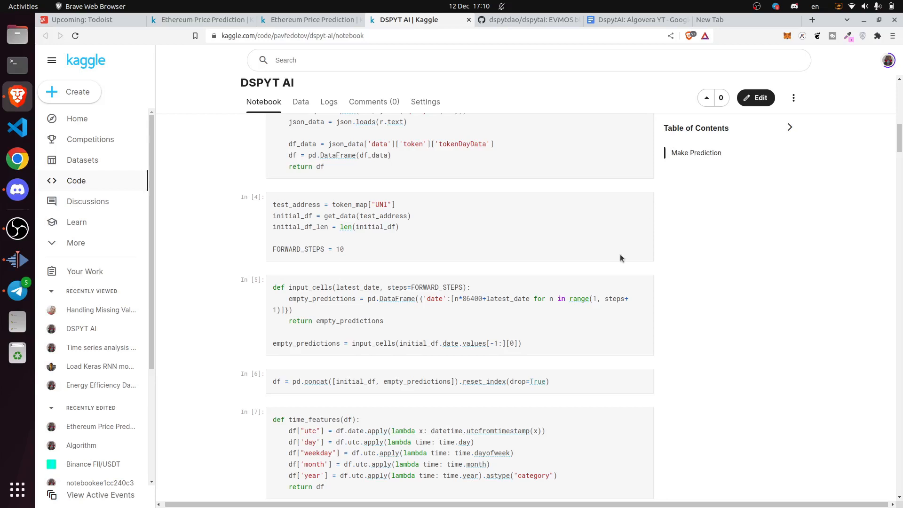
{"action": "scroll", "scroll_direction": "down", "scroll_amount": 3}
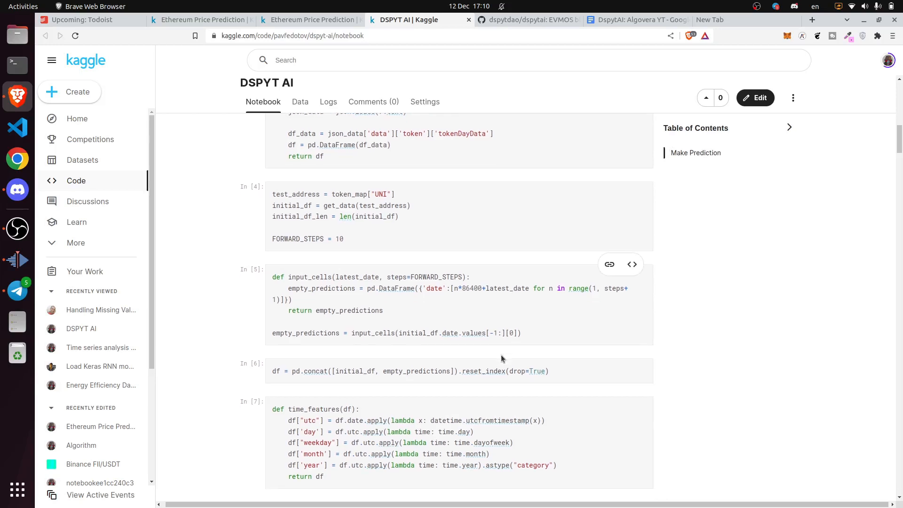
{"action": "scroll", "scroll_direction": "down", "scroll_amount": 3}
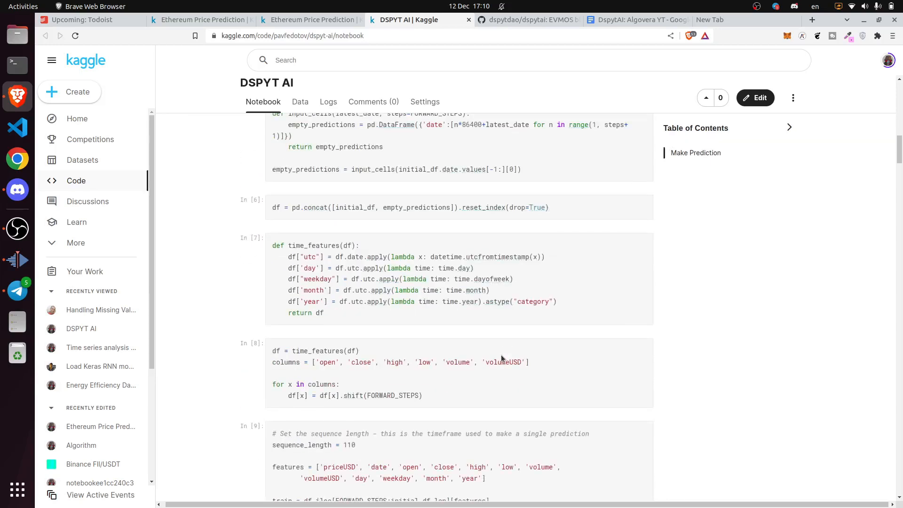
{"action": "scroll", "scroll_direction": "down", "scroll_amount": 3}
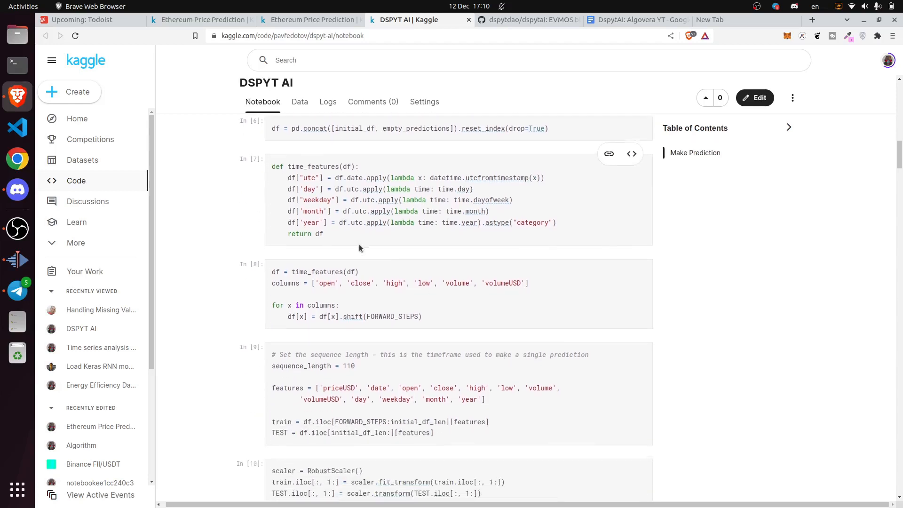
{"action": "scroll", "scroll_direction": "down", "scroll_amount": 3}
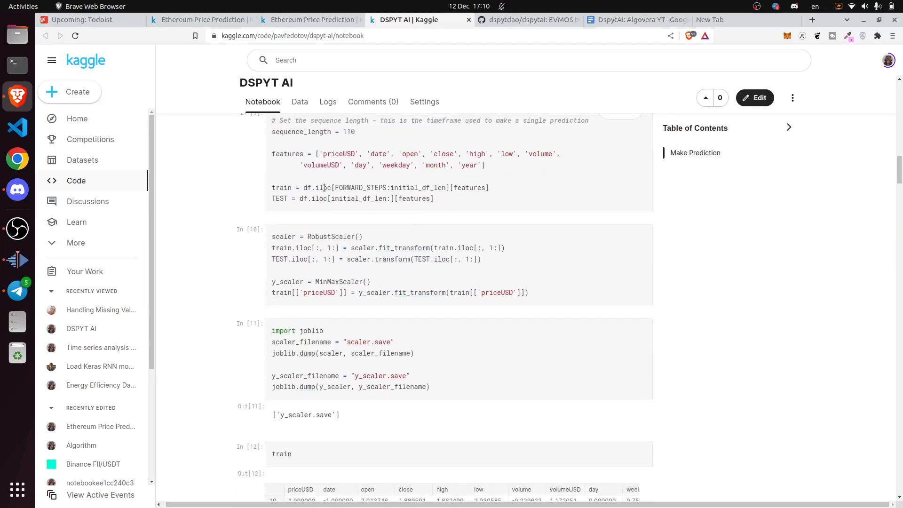
{"action": "scroll", "scroll_direction": "down", "scroll_amount": 3}
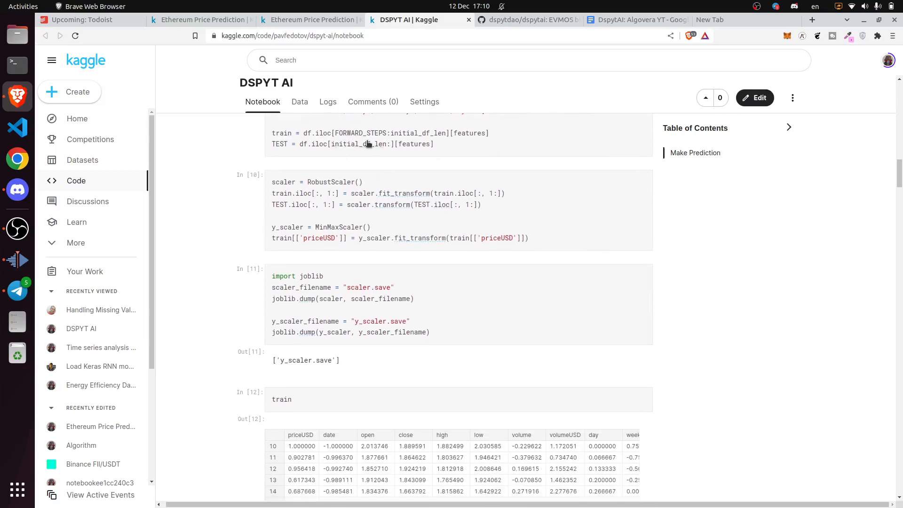
{"action": "mouse_move", "coordinate": [321, 167]}
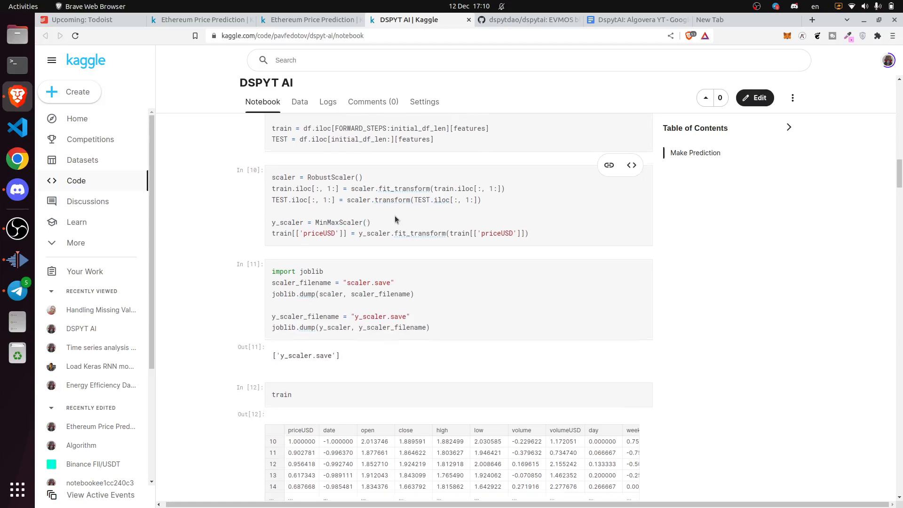
{"action": "scroll", "scroll_direction": "down", "scroll_amount": 3}
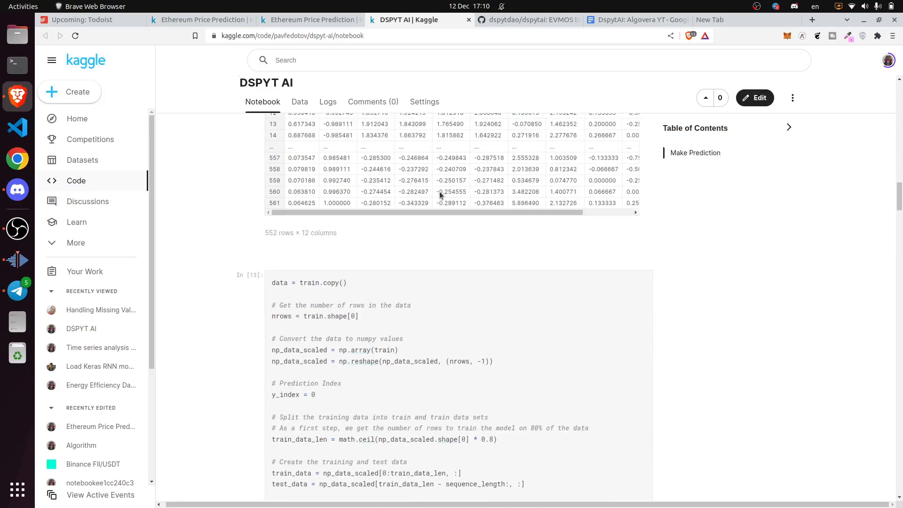
{"action": "scroll", "scroll_direction": "down", "scroll_amount": 3}
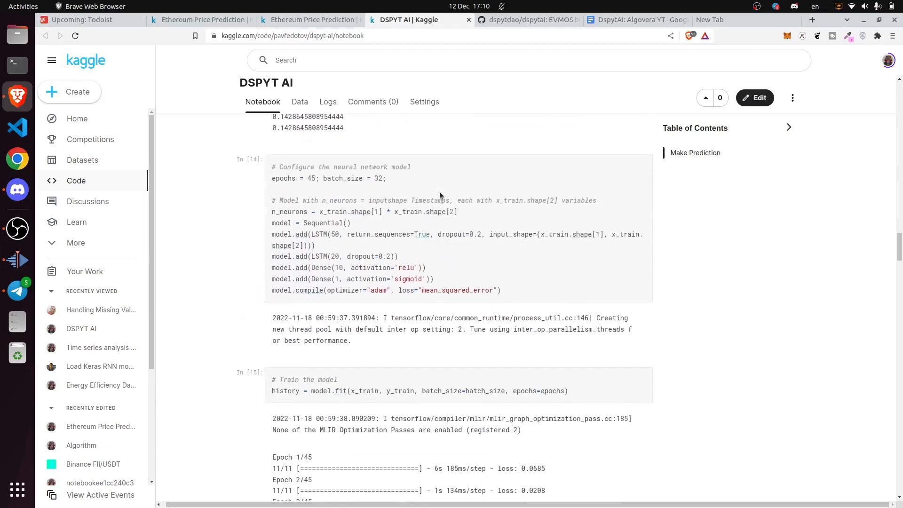
- Scroll to the notebook's end and select the inverse_transform predicted-price array output
{"action": "scroll", "scroll_direction": "down", "scroll_amount": 3}
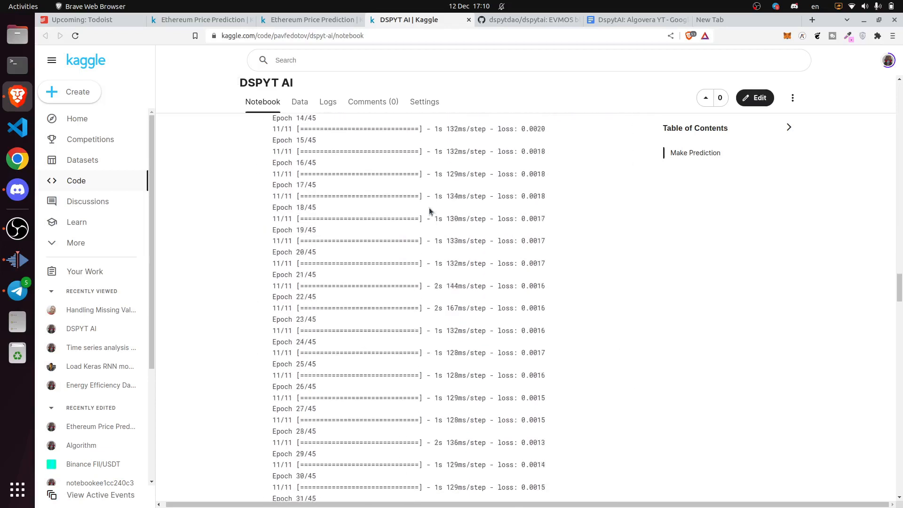
{"action": "scroll", "scroll_direction": "down", "scroll_amount": 3}
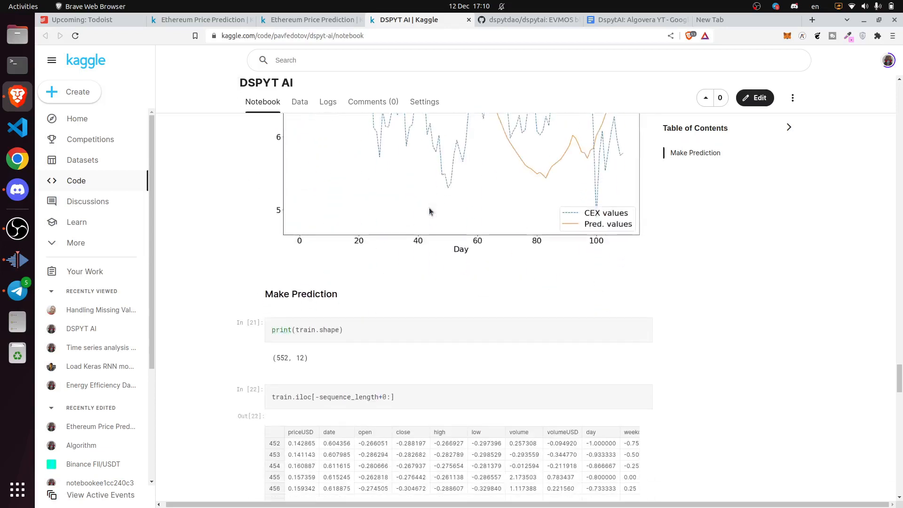
{"action": "scroll", "scroll_direction": "down", "scroll_amount": 3}
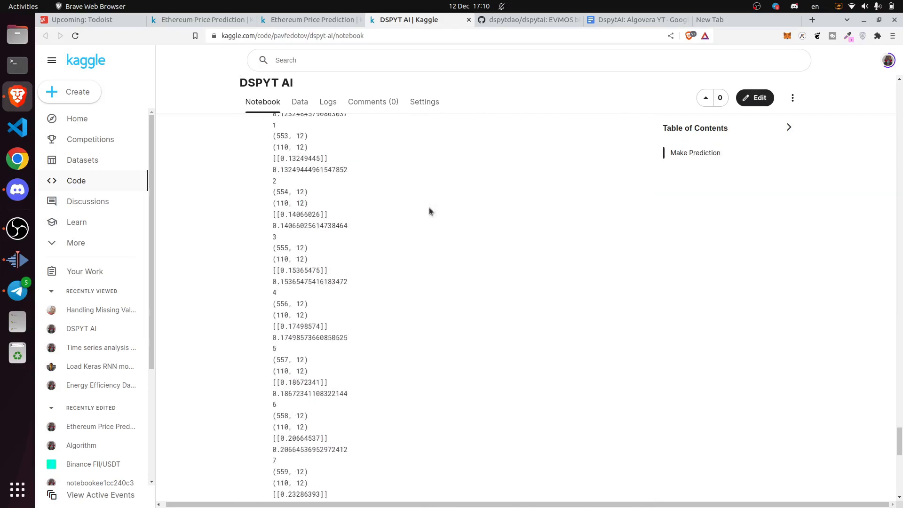
{"action": "scroll", "scroll_direction": "down", "scroll_amount": 3}
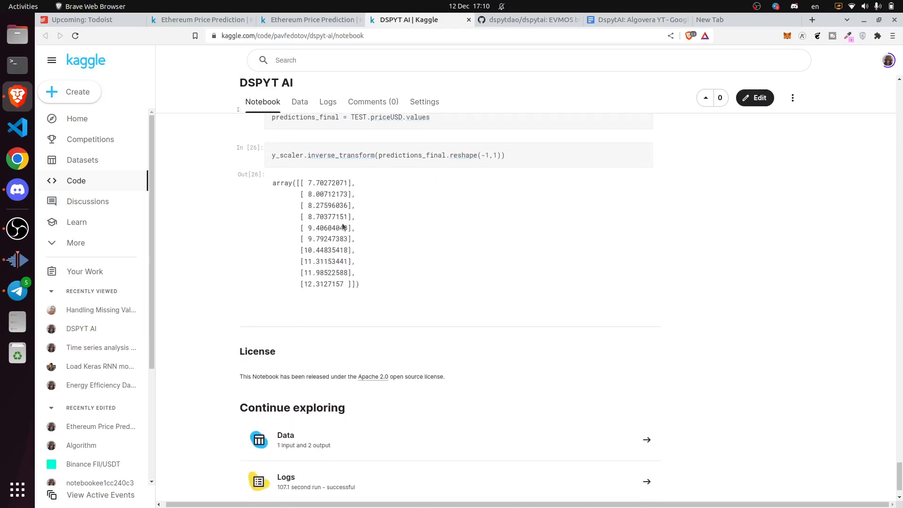
{"action": "left_click_drag", "start_coordinate": [325, 228], "coordinate": [359, 284]}
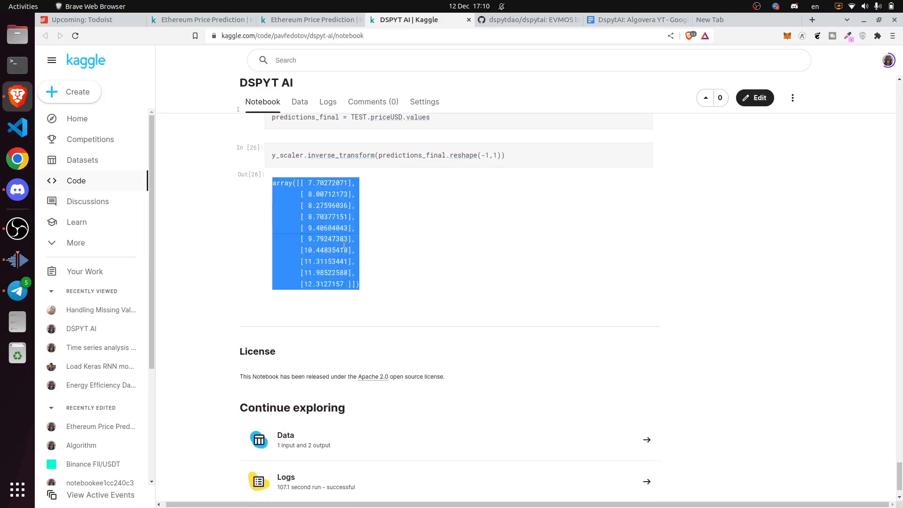
- Switch to the 'Ethereum Price Prediction' tab and scroll down to the predictions_final array
{"action": "left_click", "coordinate": [311, 18]}
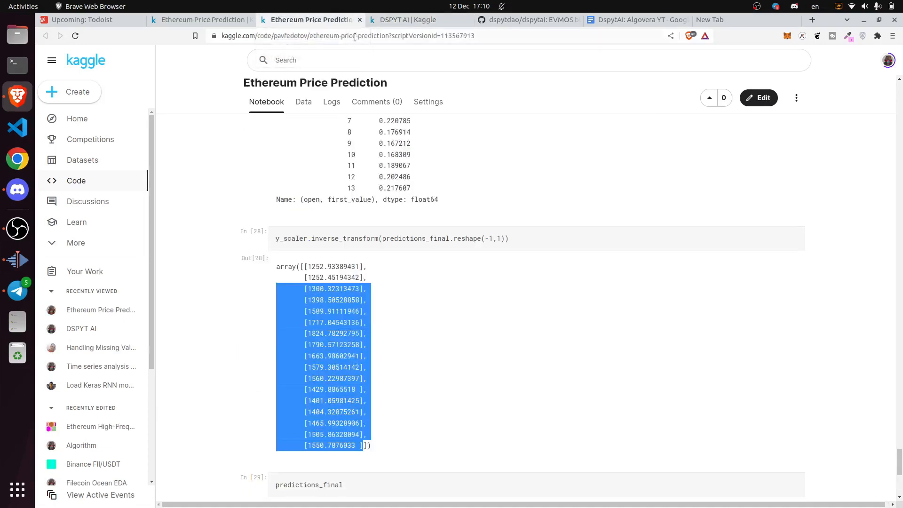
{"action": "scroll", "scroll_direction": "down", "scroll_amount": 3}
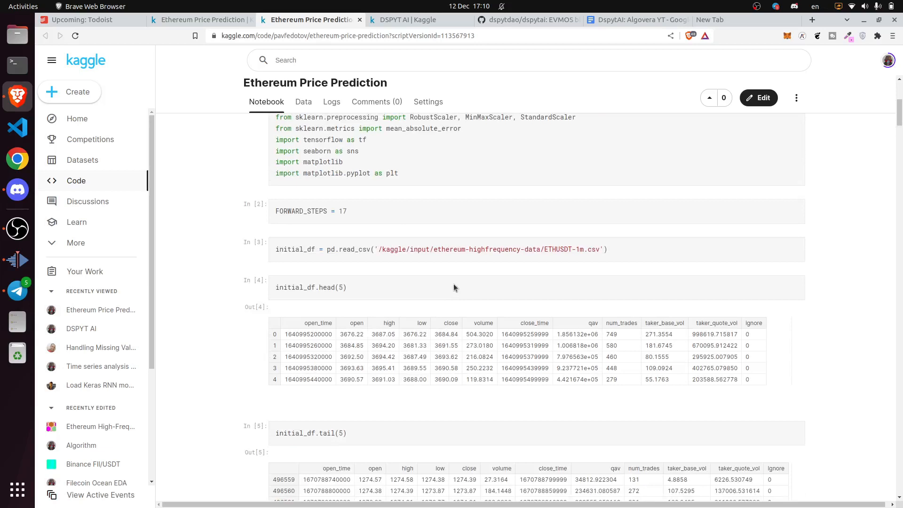
{"action": "scroll", "scroll_direction": "down", "scroll_amount": 3}
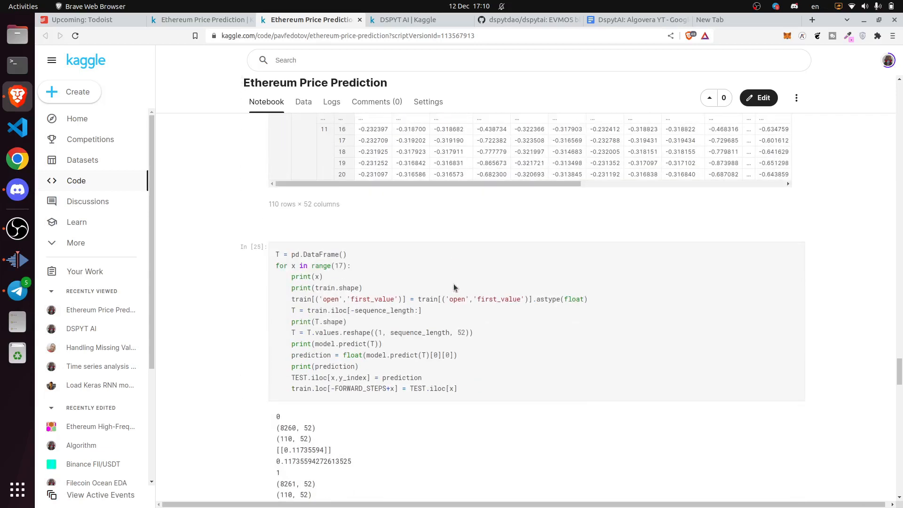
{"action": "scroll", "scroll_direction": "down", "scroll_amount": 3}
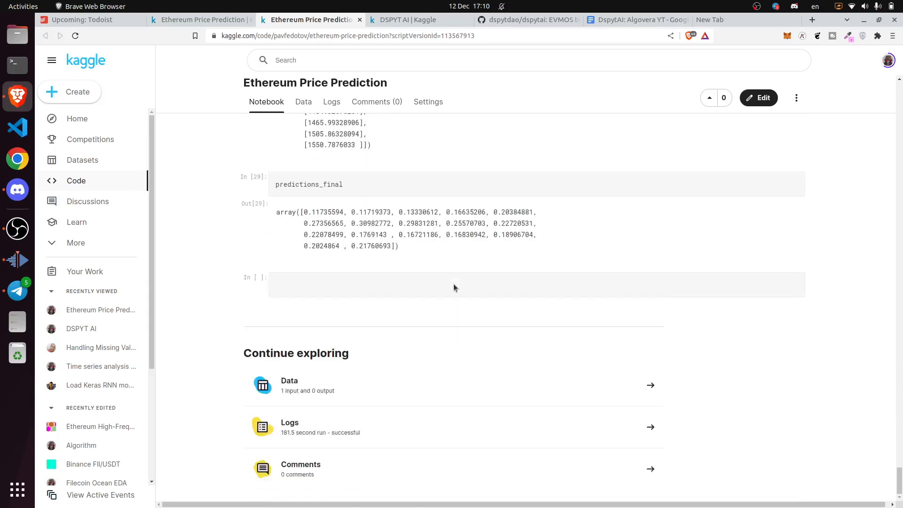